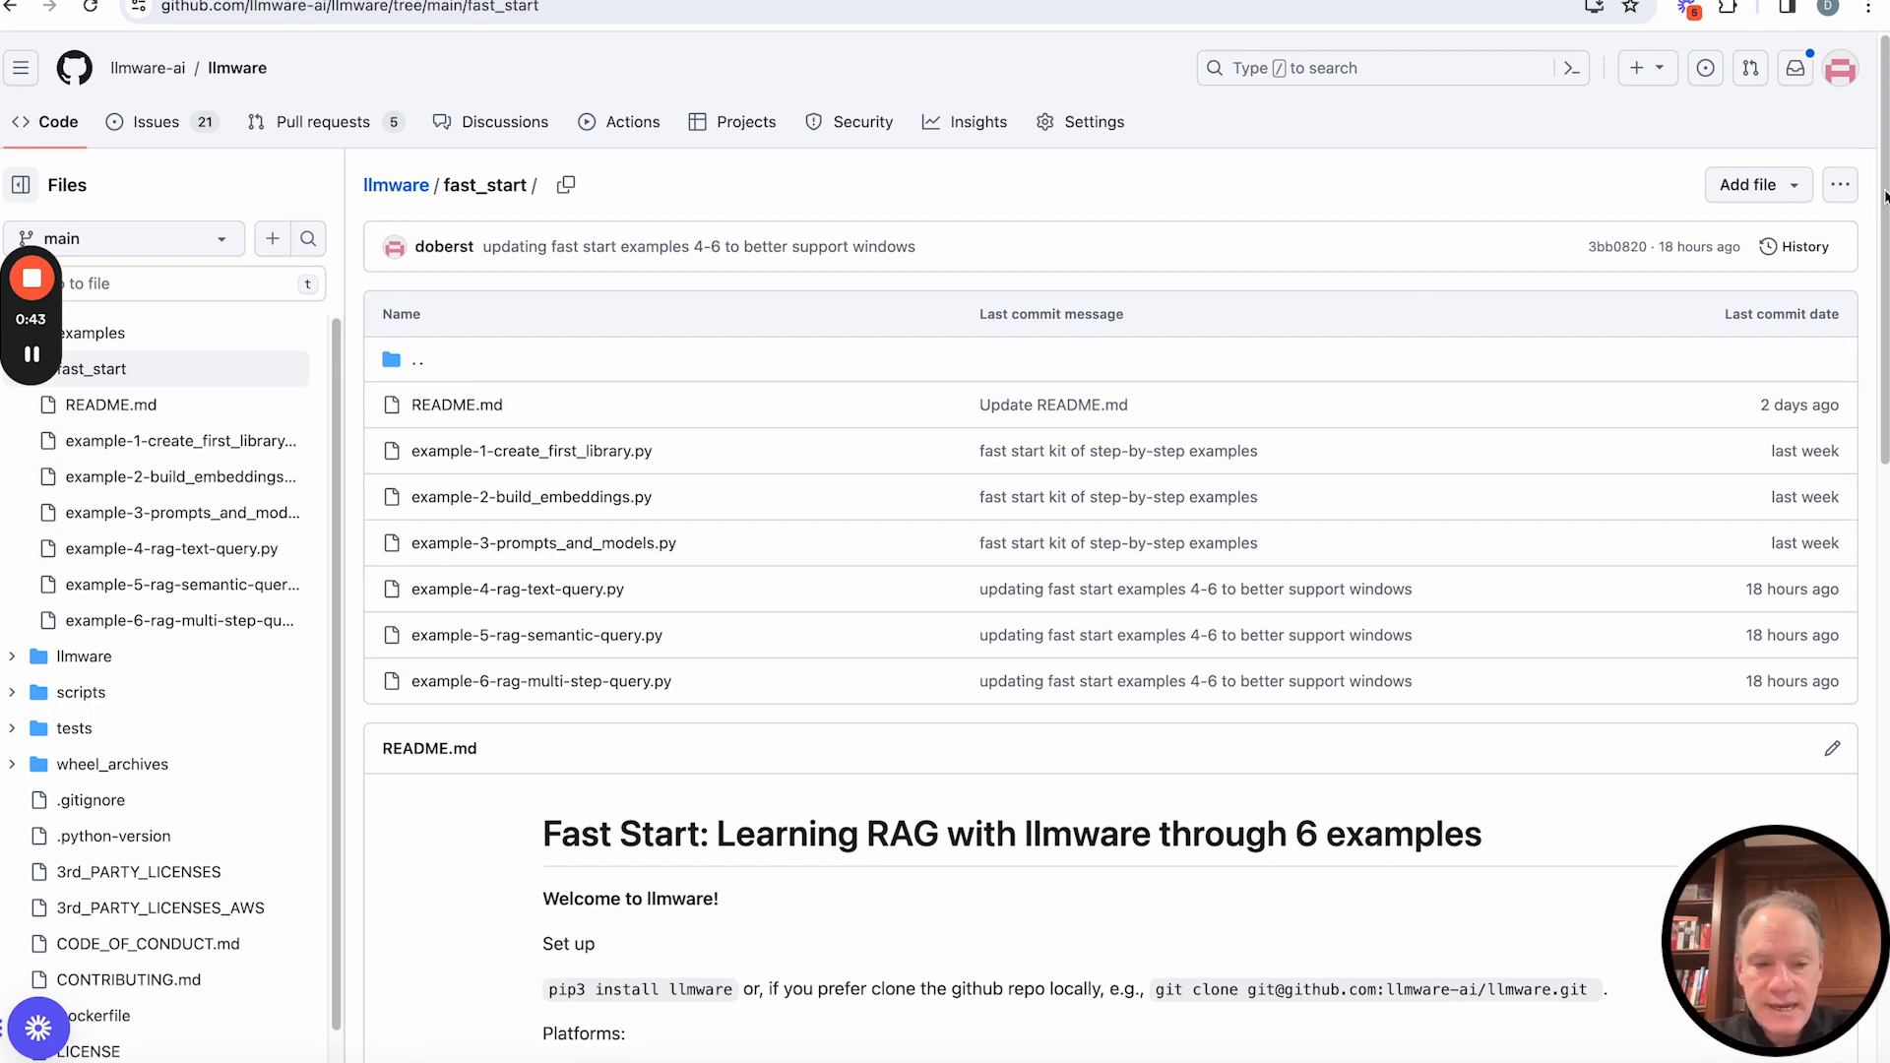
scroll(down, 3)
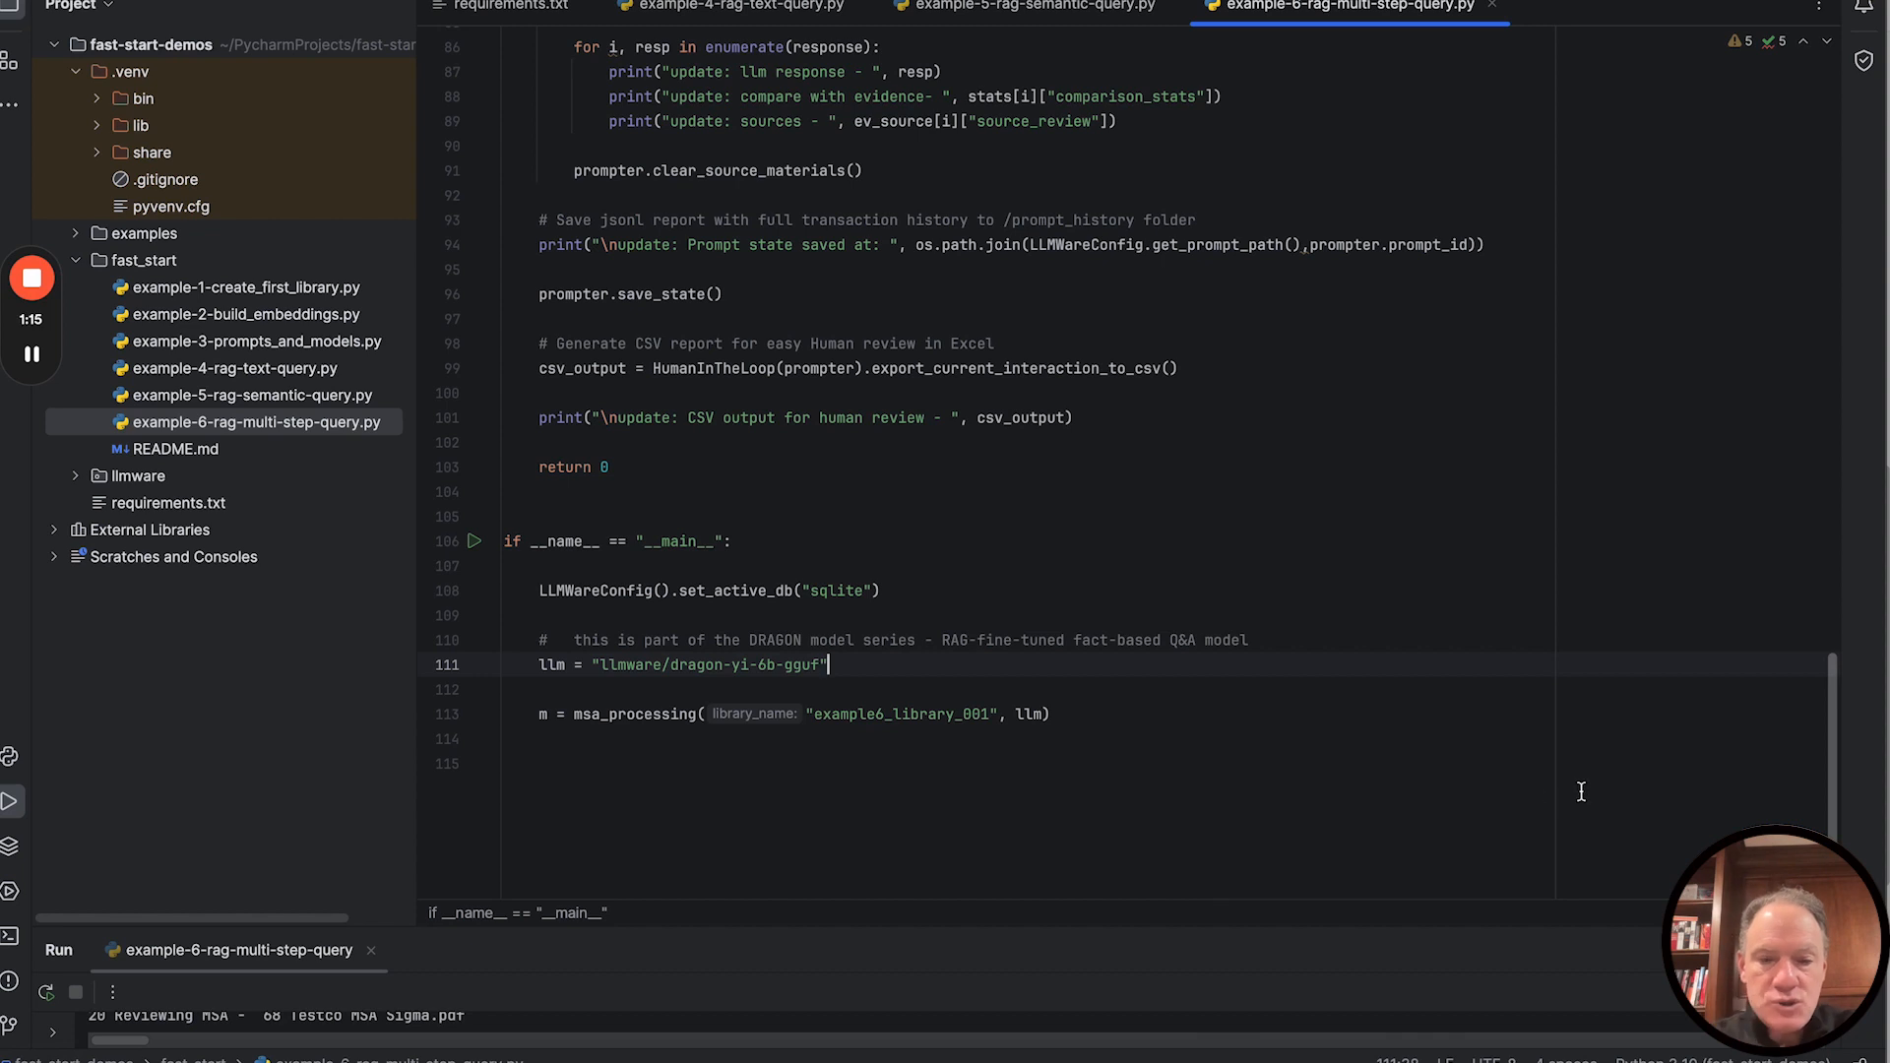
mouse_move(706, 626)
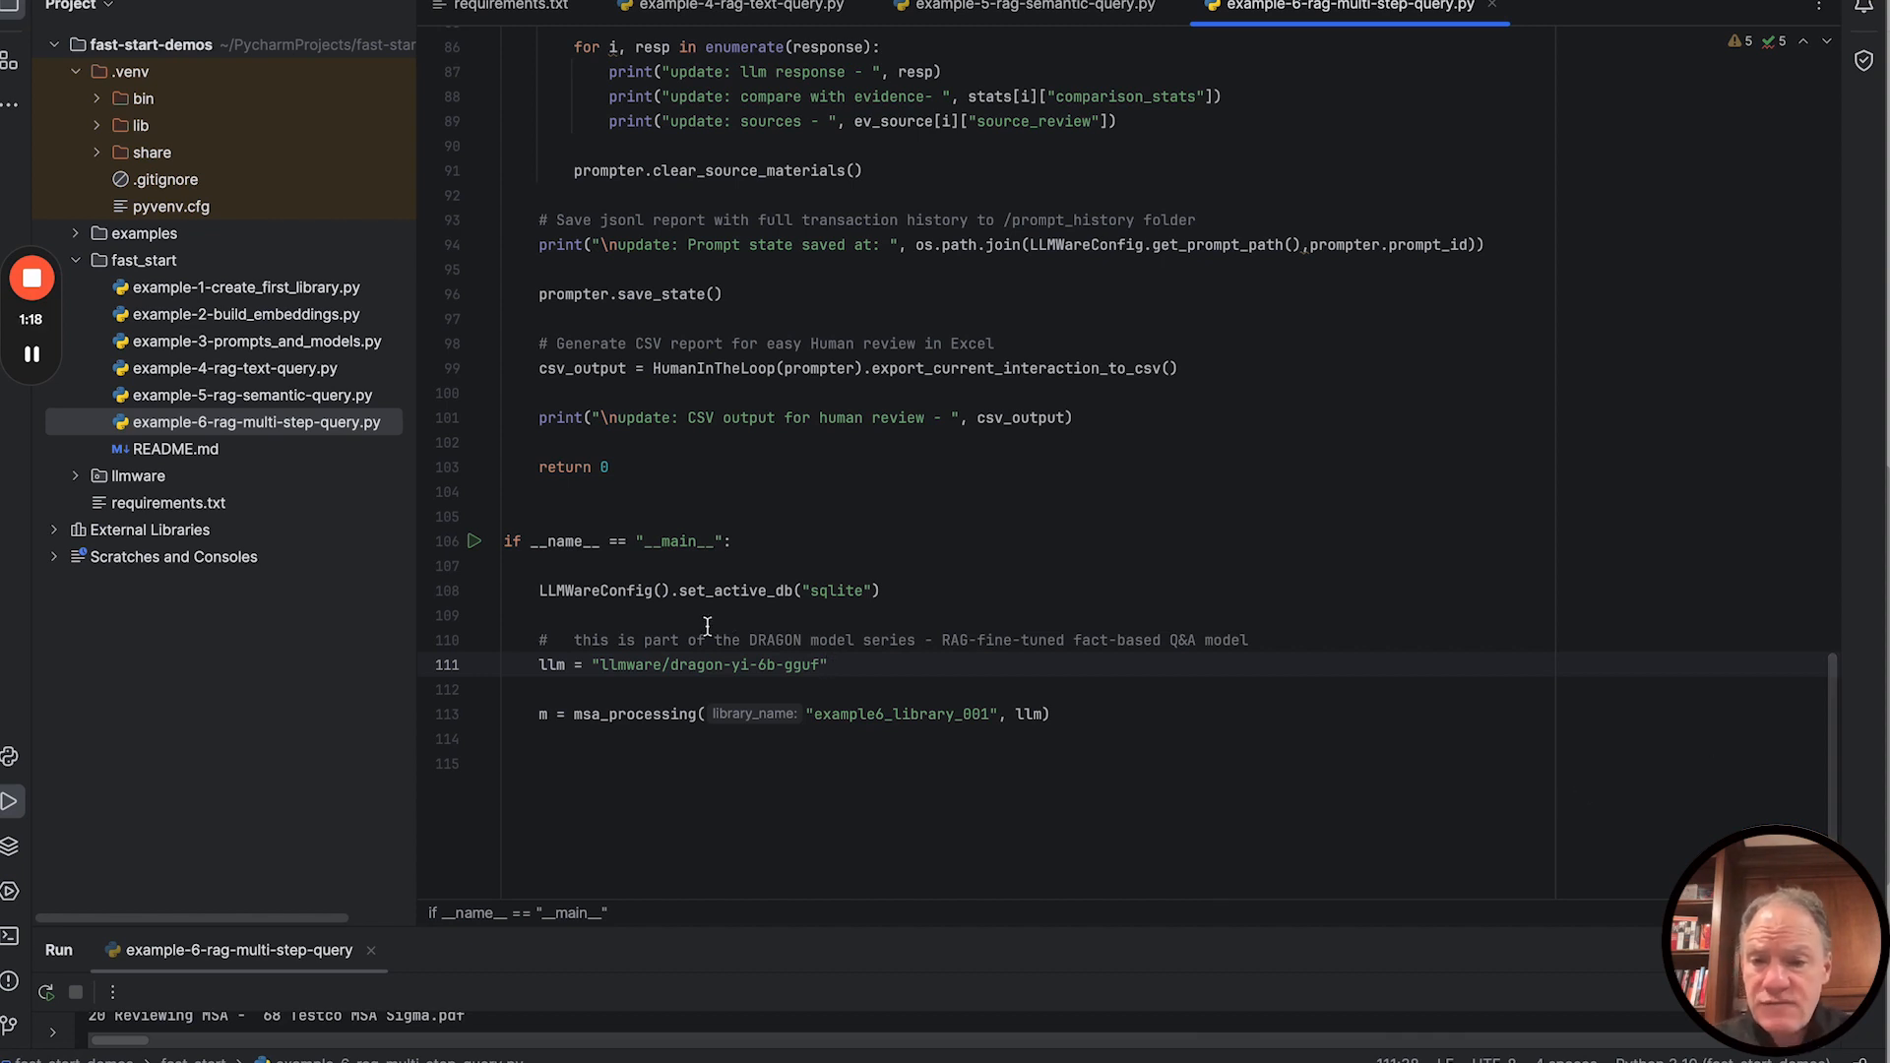